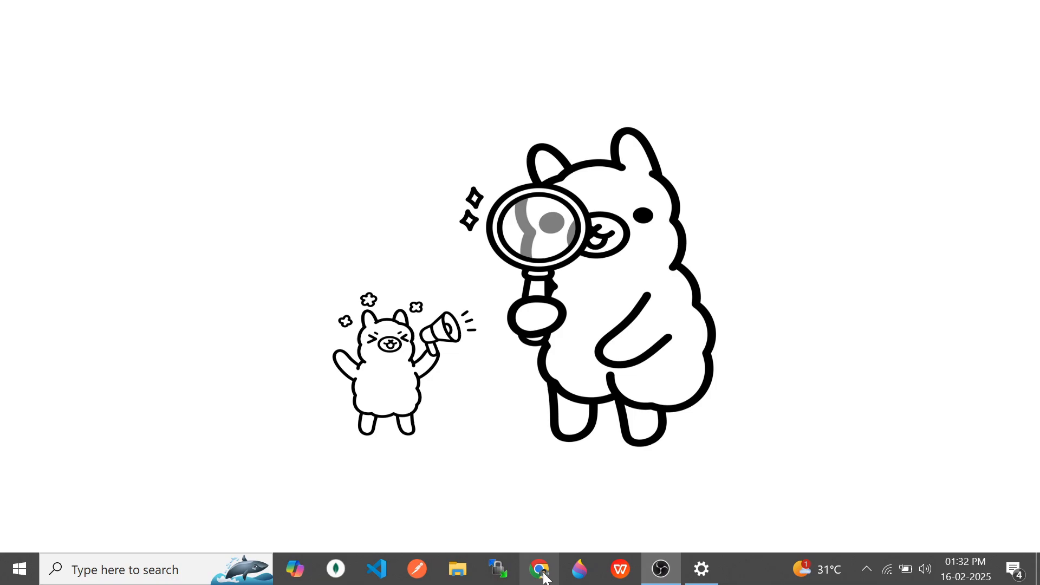
Step: Search 'ollama' in Chrome, reach ollama.com/download and cancel saving the Windows installer
{"action": "left_click", "coordinate": [538, 568]}
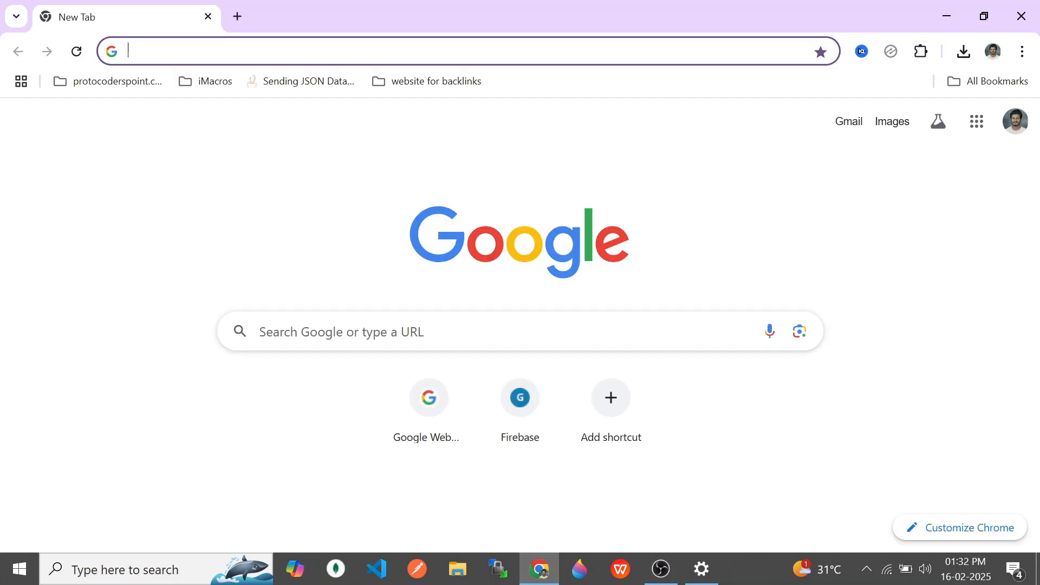
{"action": "type", "text": "ollama.com/download"}
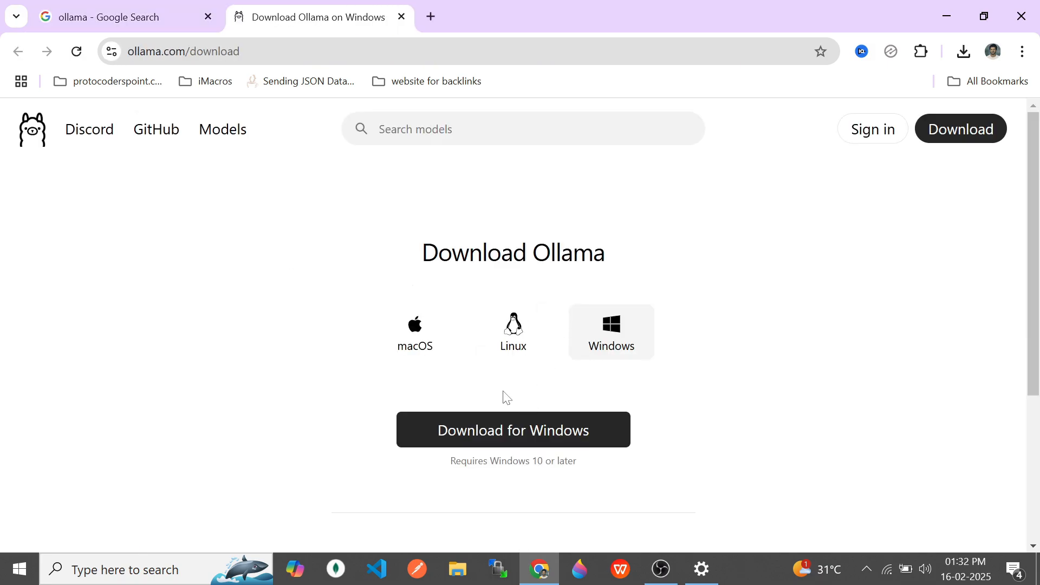
{"action": "left_click", "coordinate": [512, 430]}
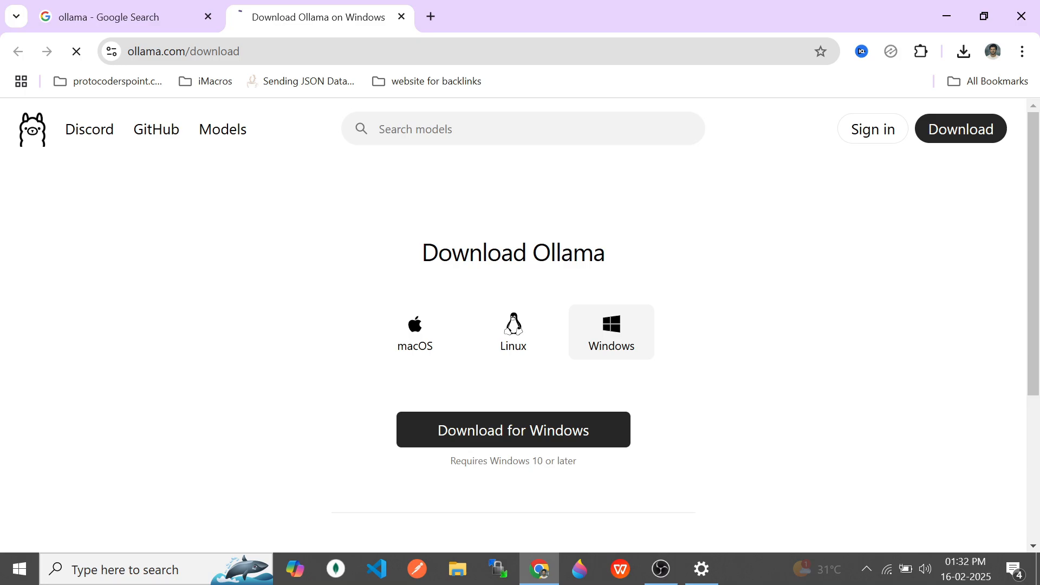
{"action": "left_click", "coordinate": [512, 429]}
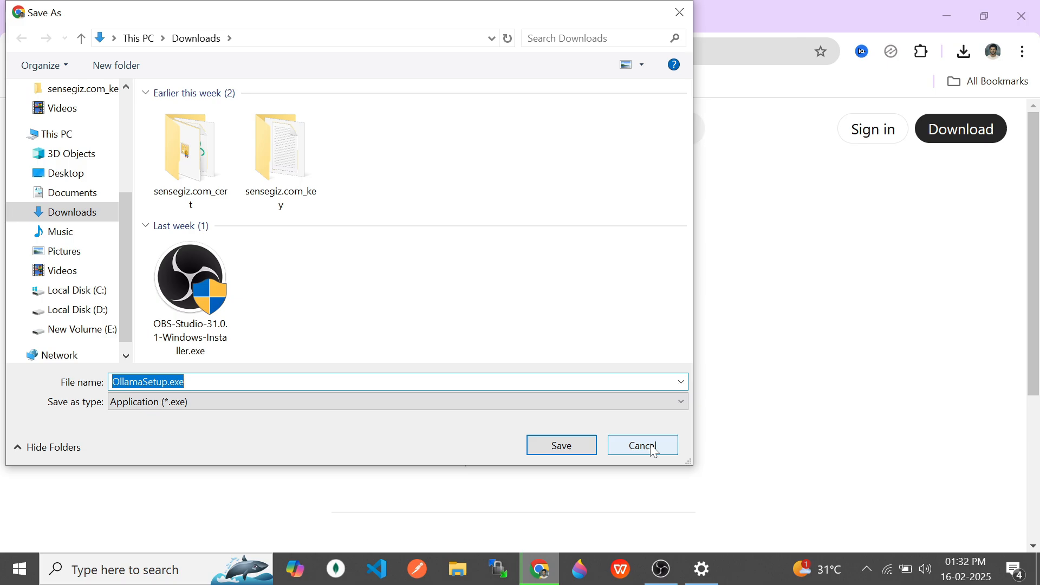
{"action": "left_click", "coordinate": [641, 444]}
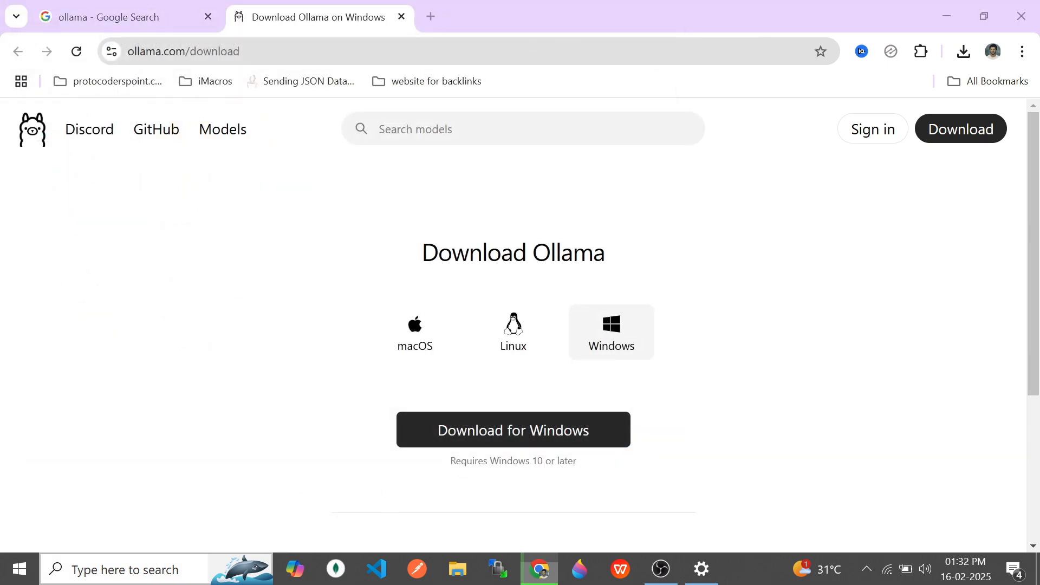
Step: Go to Ollama's Models search page listing deepseek-r1 and llama3.3
{"action": "type", "text": "oll"}
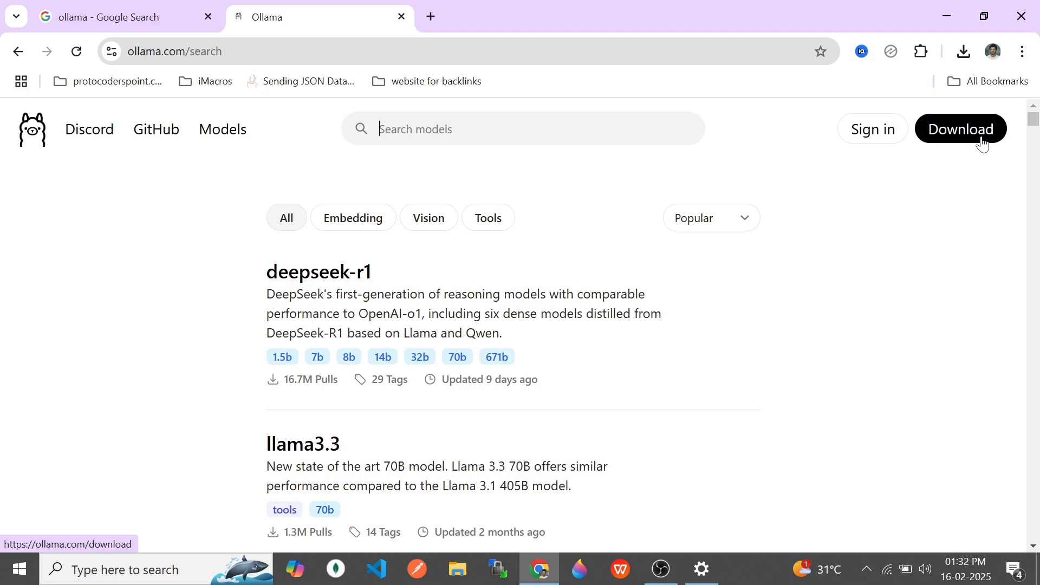
{"action": "mouse_move", "coordinate": [790, 356]}
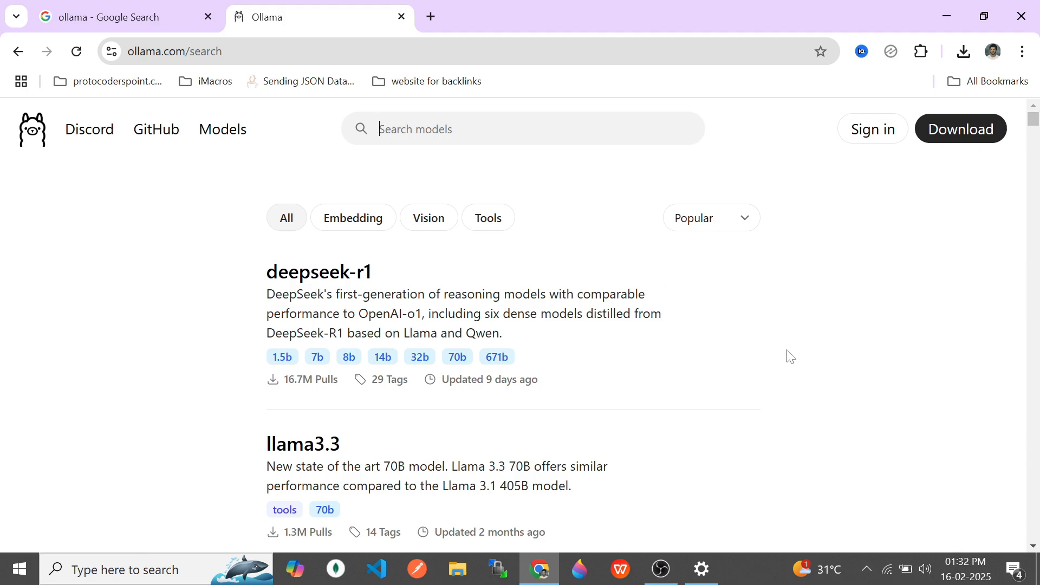
Step: Browse the model list past mistral, qwen and gemma2, then select deepseek-r1
{"action": "scroll", "scroll_direction": "down", "scroll_amount": 3}
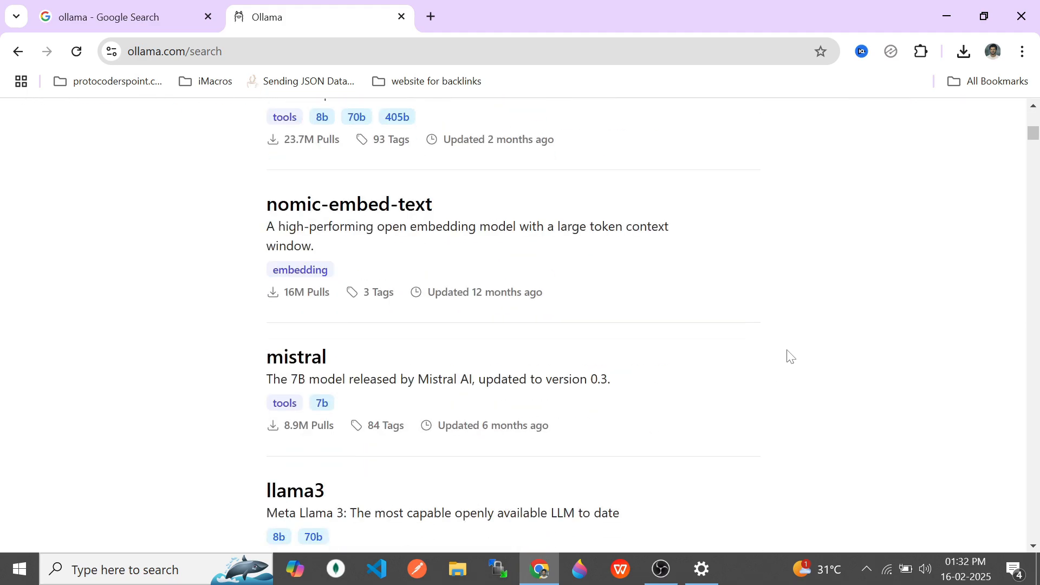
{"action": "scroll", "scroll_direction": "down", "scroll_amount": 3}
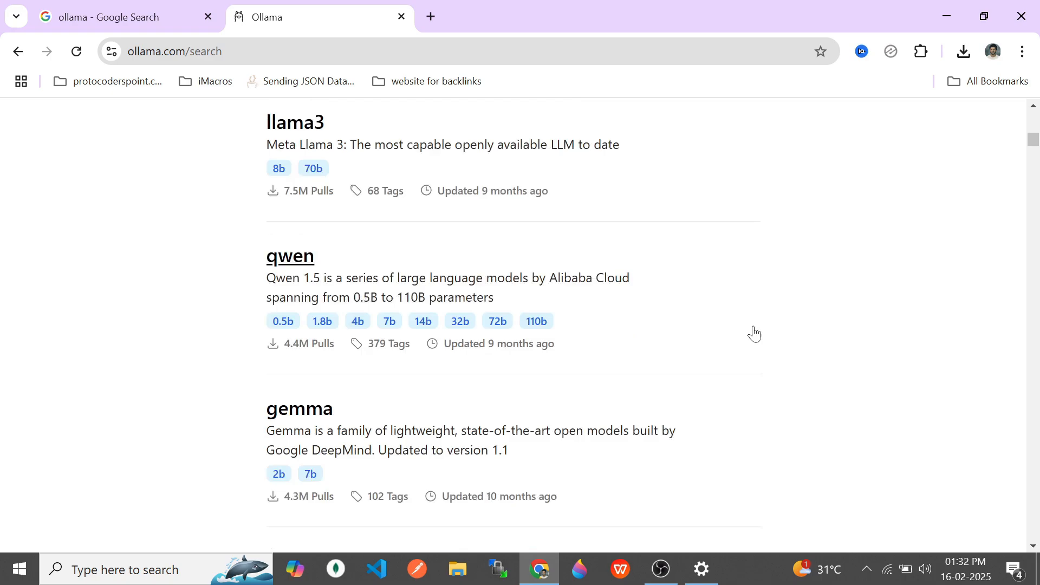
{"action": "scroll", "scroll_direction": "down", "scroll_amount": 3}
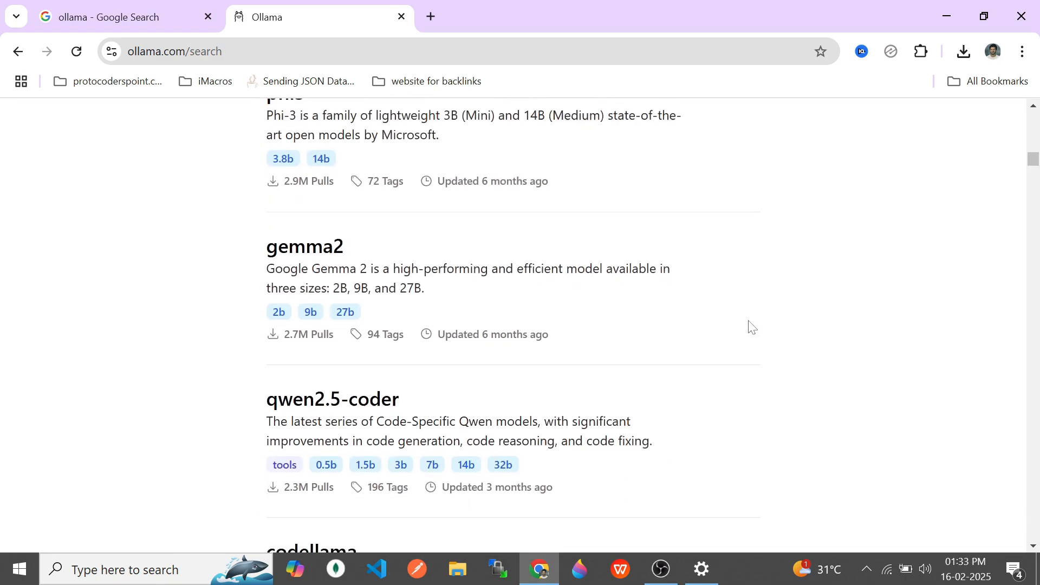
{"action": "scroll", "scroll_direction": "down", "scroll_amount": 3}
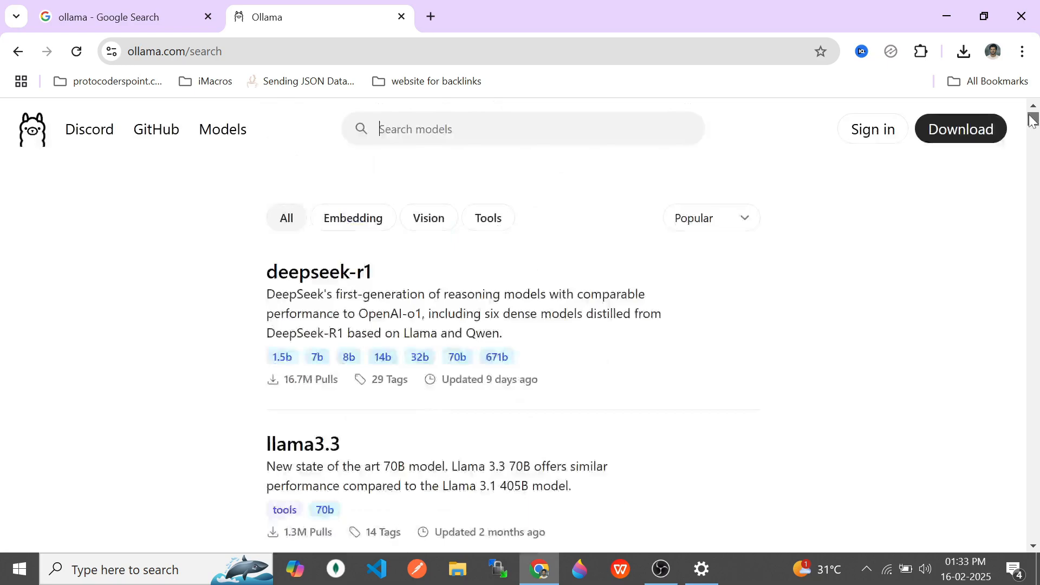
{"action": "mouse_move", "coordinate": [344, 272]}
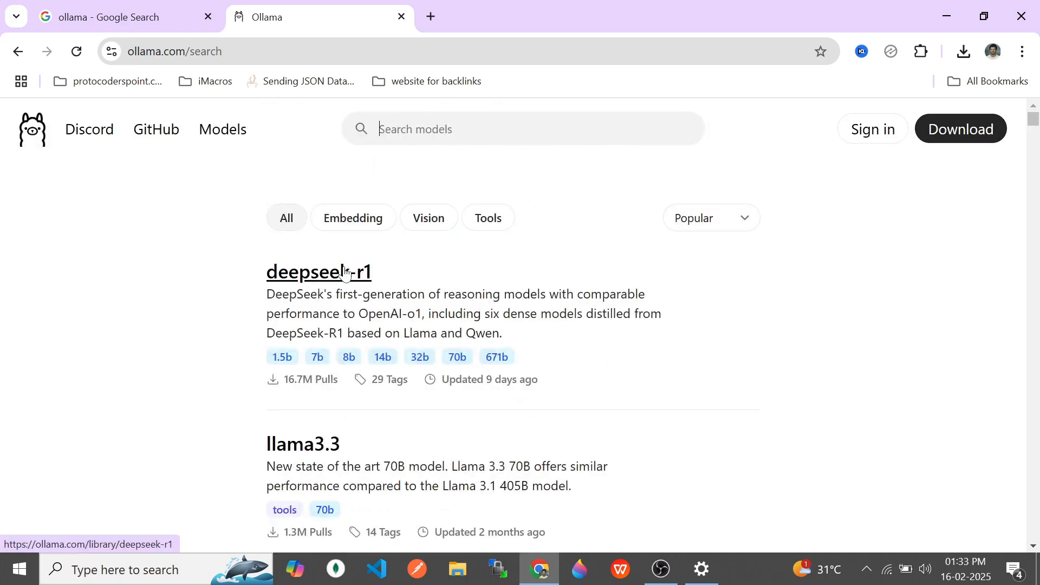
{"action": "left_click", "coordinate": [317, 272]}
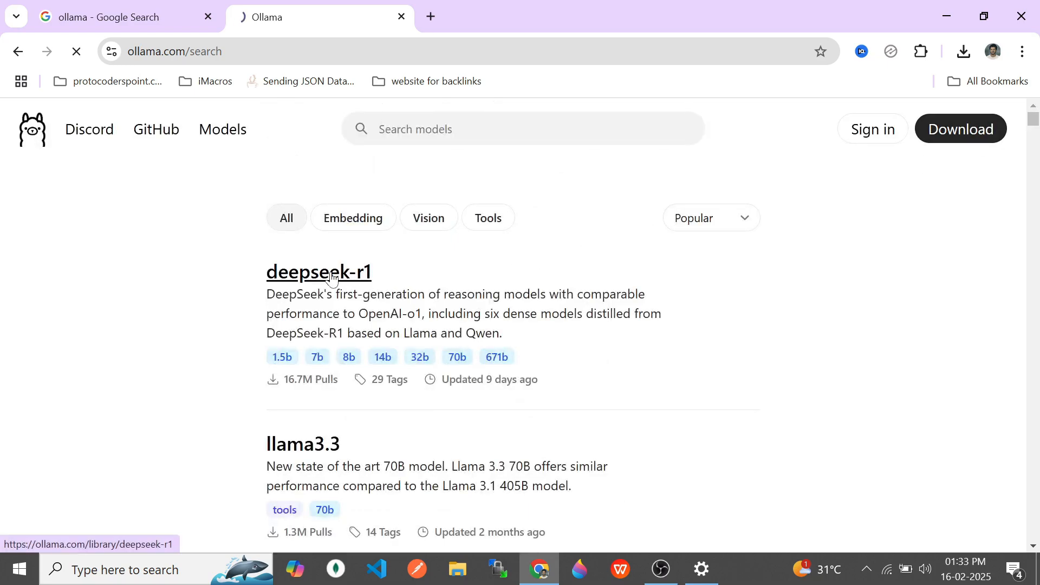
Step: Choose the 1.5b size from the deepseek-r1 tag dropdown
{"action": "left_click", "coordinate": [318, 271]}
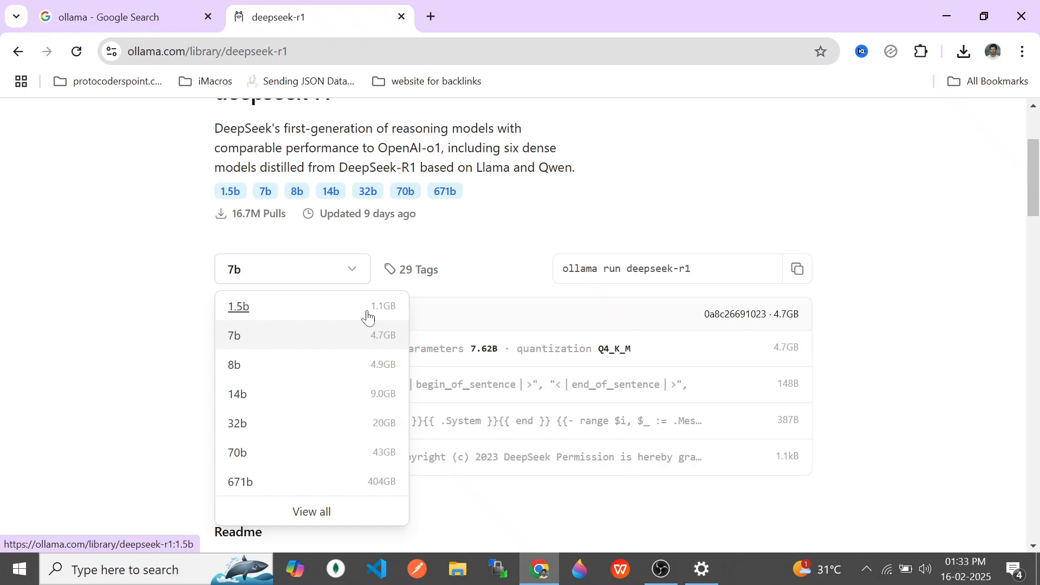
{"action": "mouse_move", "coordinate": [384, 319]}
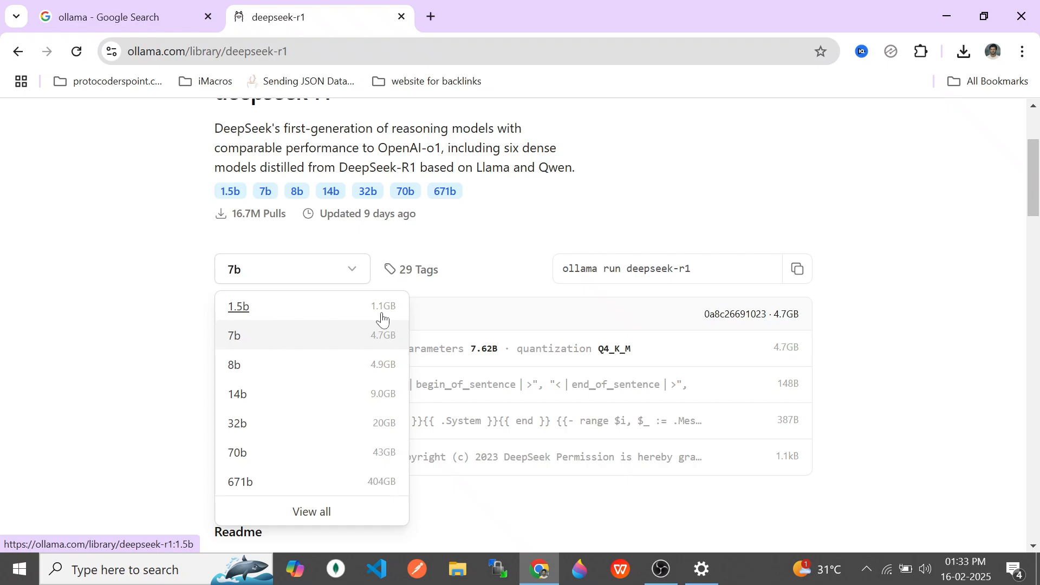
{"action": "mouse_move", "coordinate": [240, 481]}
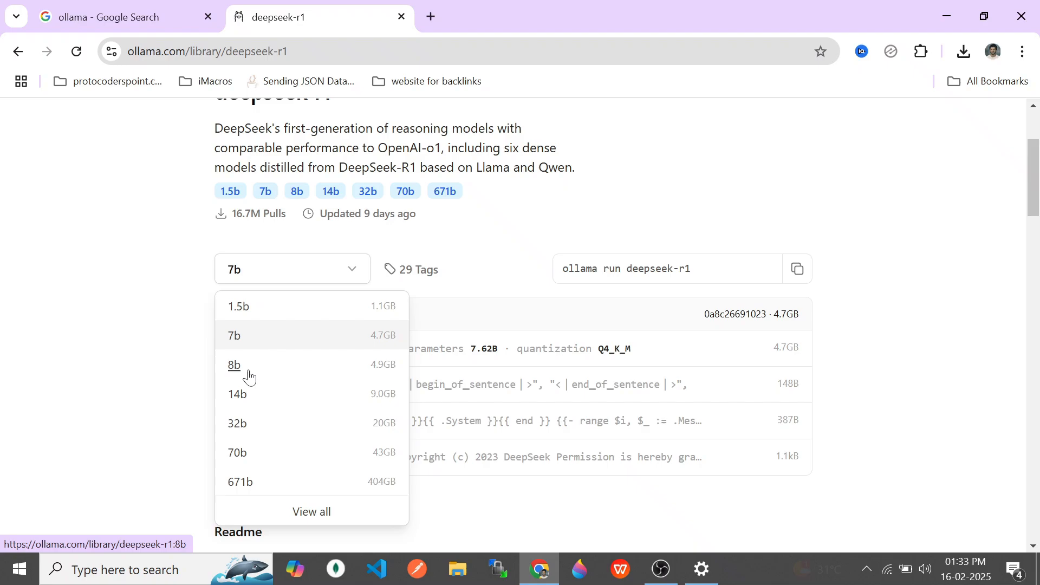
{"action": "mouse_move", "coordinate": [231, 462]}
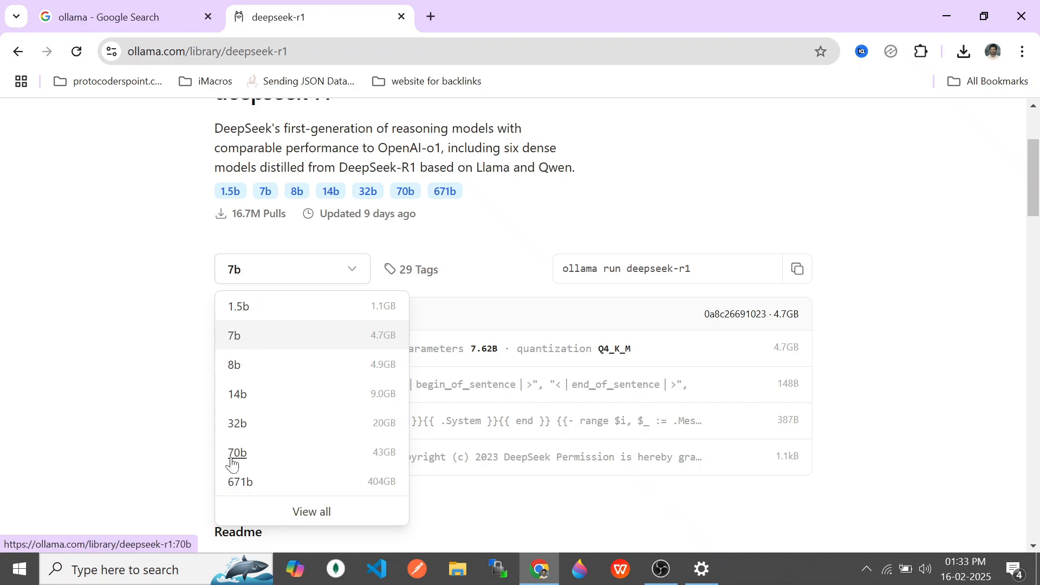
{"action": "mouse_move", "coordinate": [243, 484]}
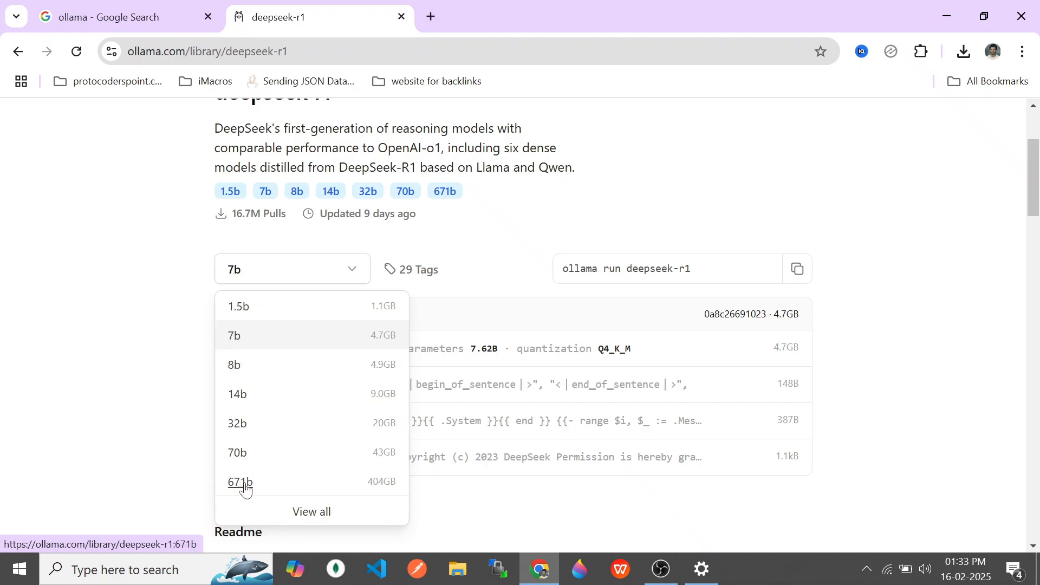
{"action": "mouse_move", "coordinate": [240, 481]}
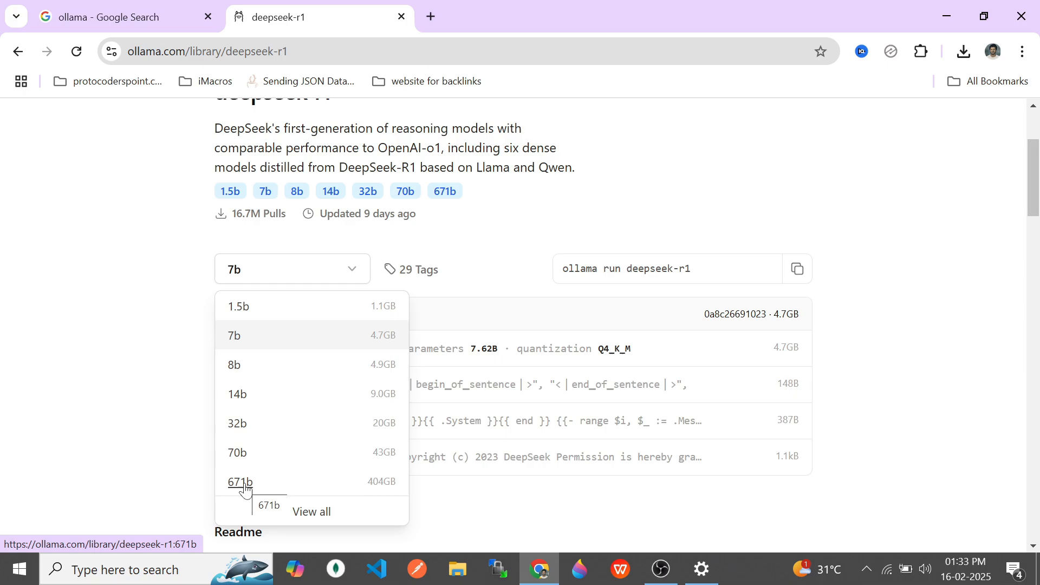
{"action": "mouse_move", "coordinate": [333, 312]}
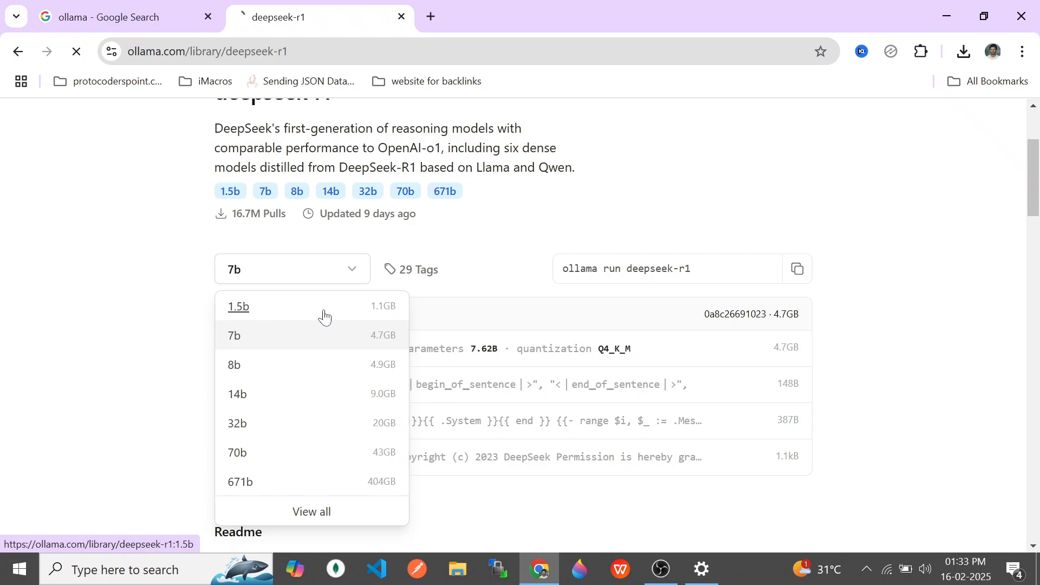
{"action": "left_click", "coordinate": [238, 305]}
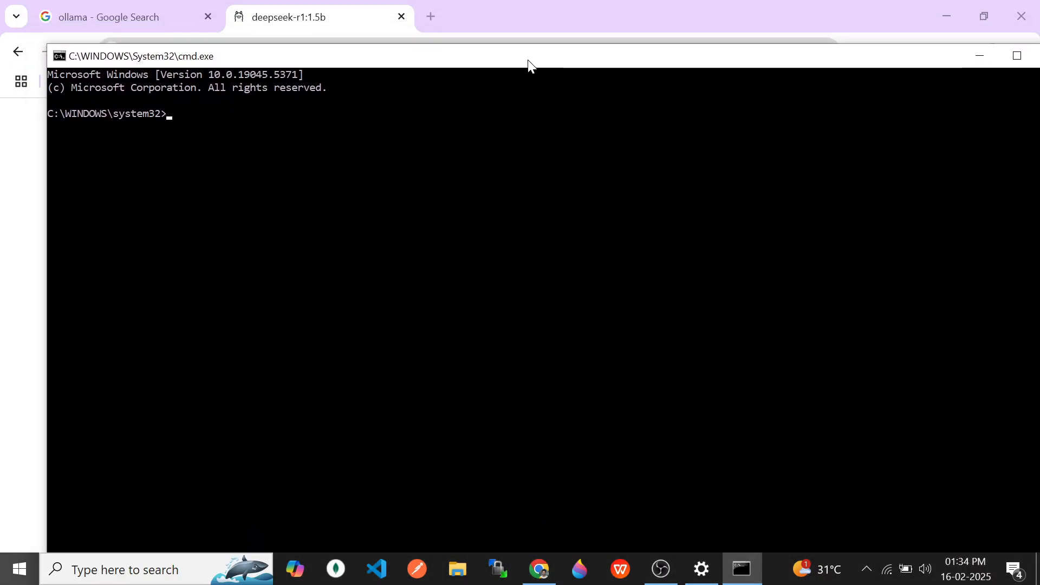
Step: Run 'ollama run deepseek-r1:1.5b' to begin pulling the 1.1 GB model
{"action": "type", "text": "ollama run deepseek-r1:1.5b"}
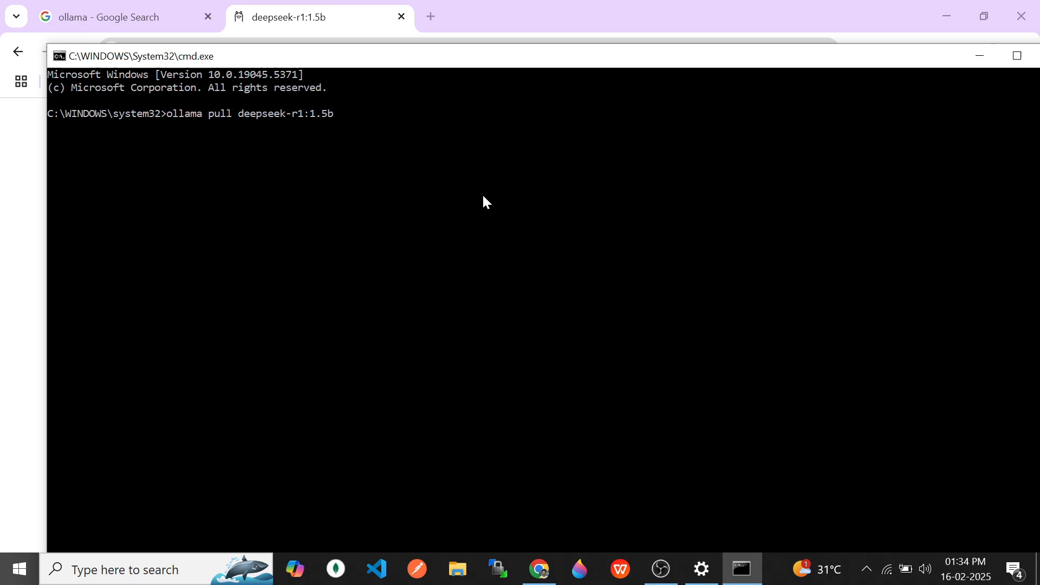
{"action": "mouse_move", "coordinate": [333, 129]}
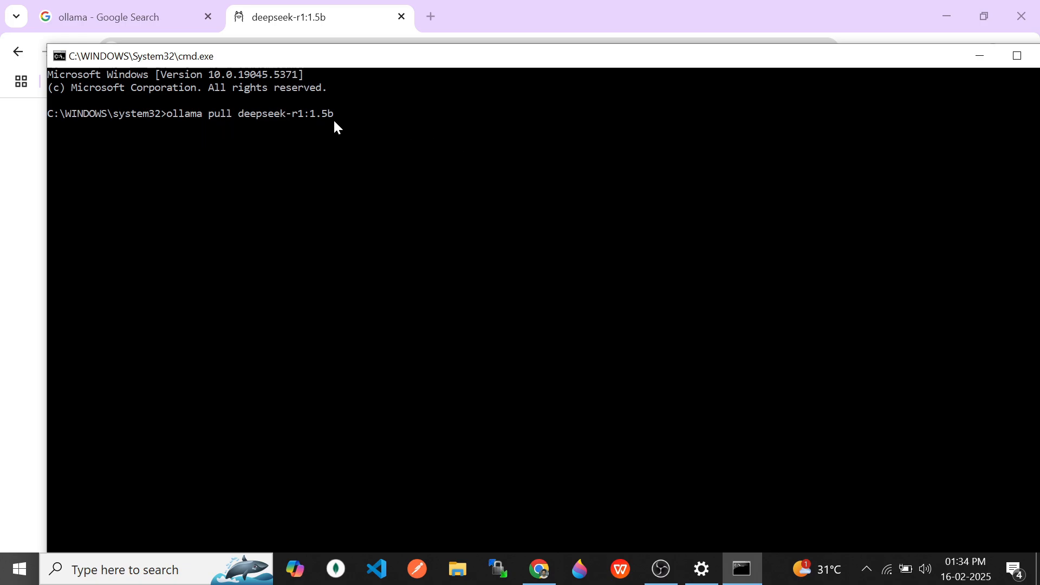
{"action": "mouse_move", "coordinate": [208, 117]}
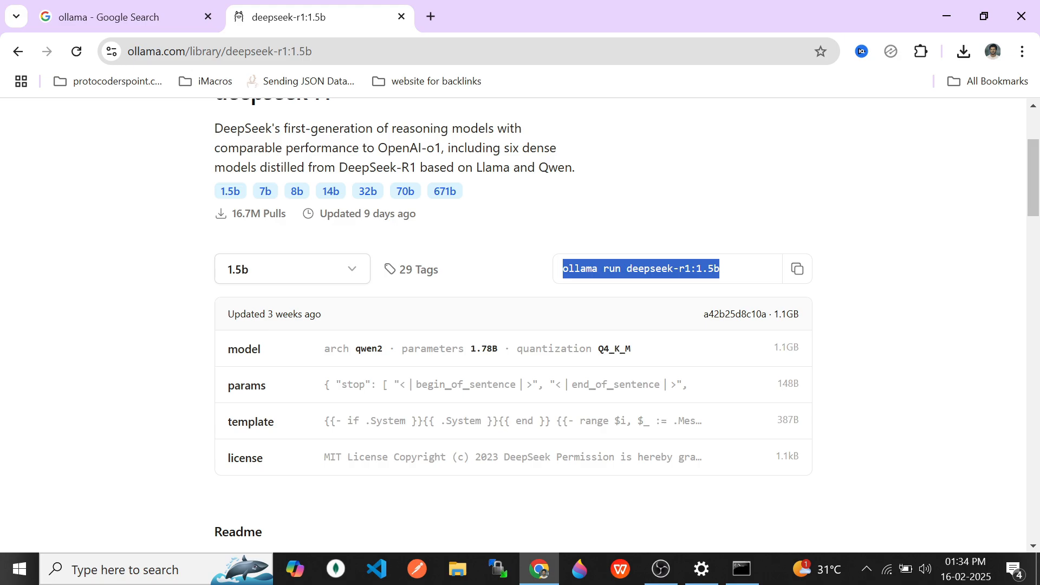
{"action": "left_click", "coordinate": [741, 569]}
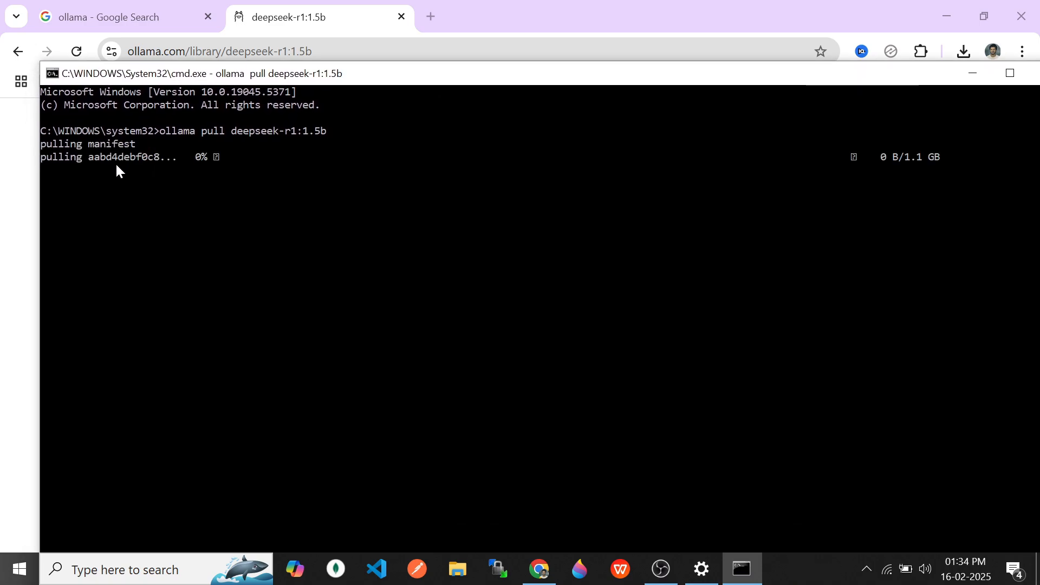
{"action": "mouse_move", "coordinate": [111, 165]}
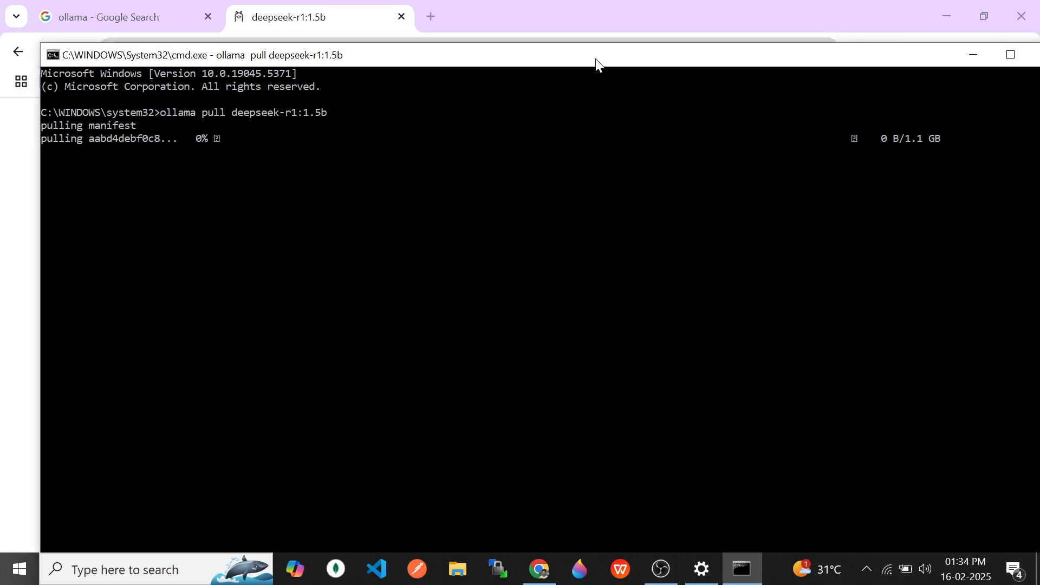
{"action": "mouse_move", "coordinate": [726, 79]}
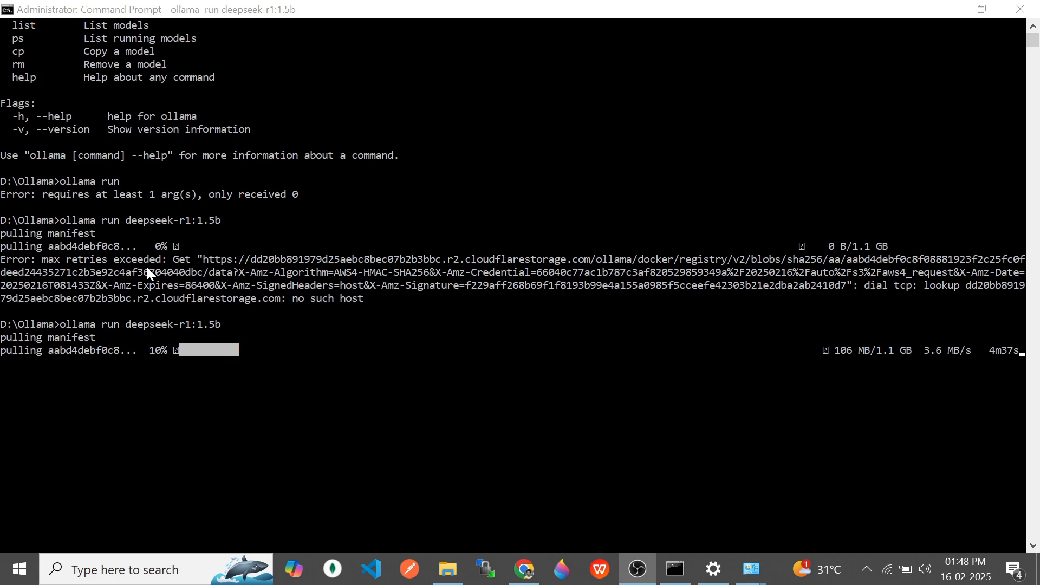
{"action": "mouse_move", "coordinate": [416, 306]}
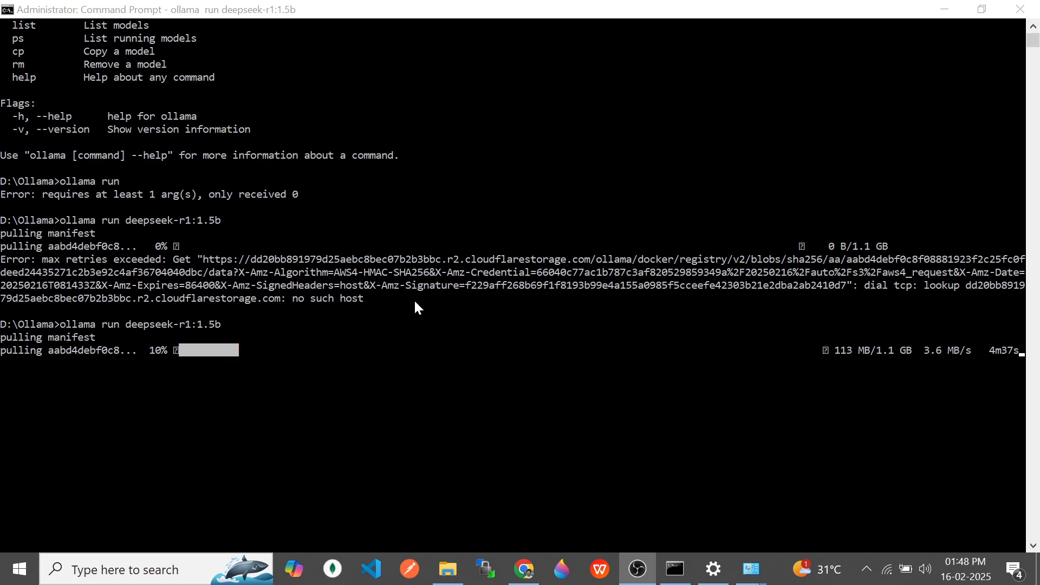
{"action": "mouse_move", "coordinate": [604, 369]}
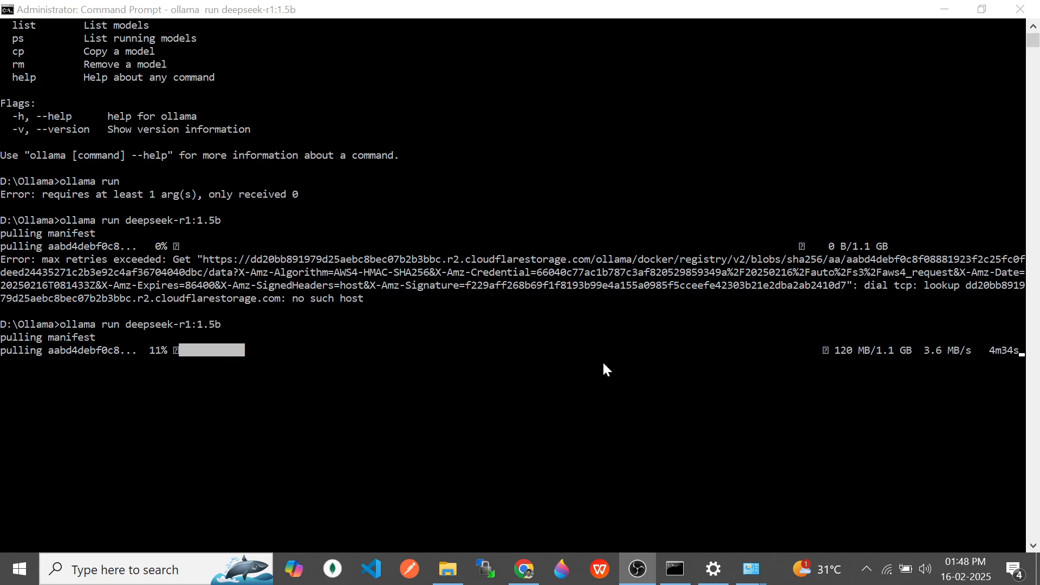
{"action": "mouse_move", "coordinate": [750, 569]}
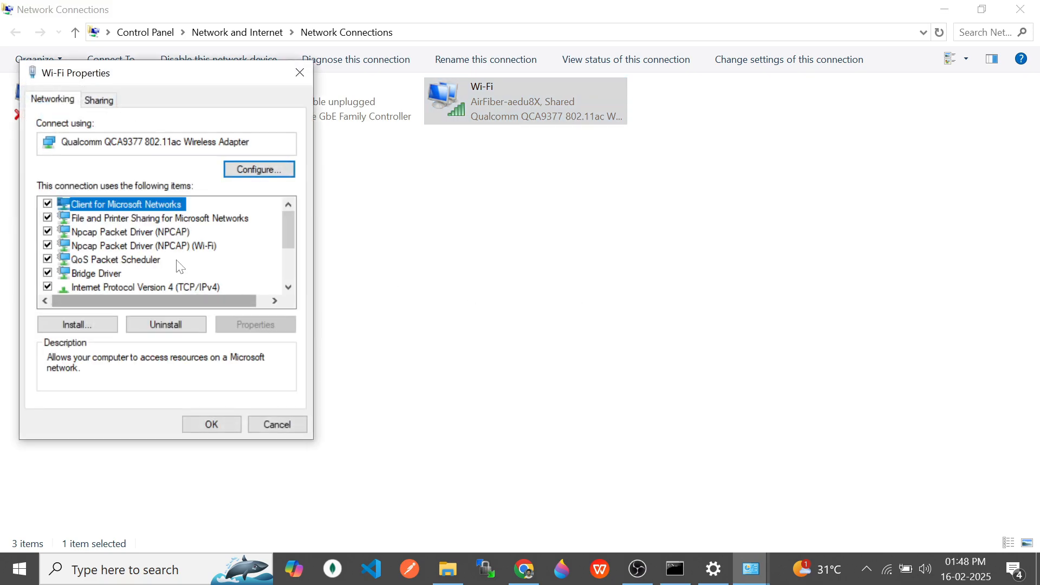
Step: Set the Wi-Fi IPv4 DNS servers to 1.1.1.1 and 1.0.0.1 and confirm
{"action": "left_click", "coordinate": [145, 286]}
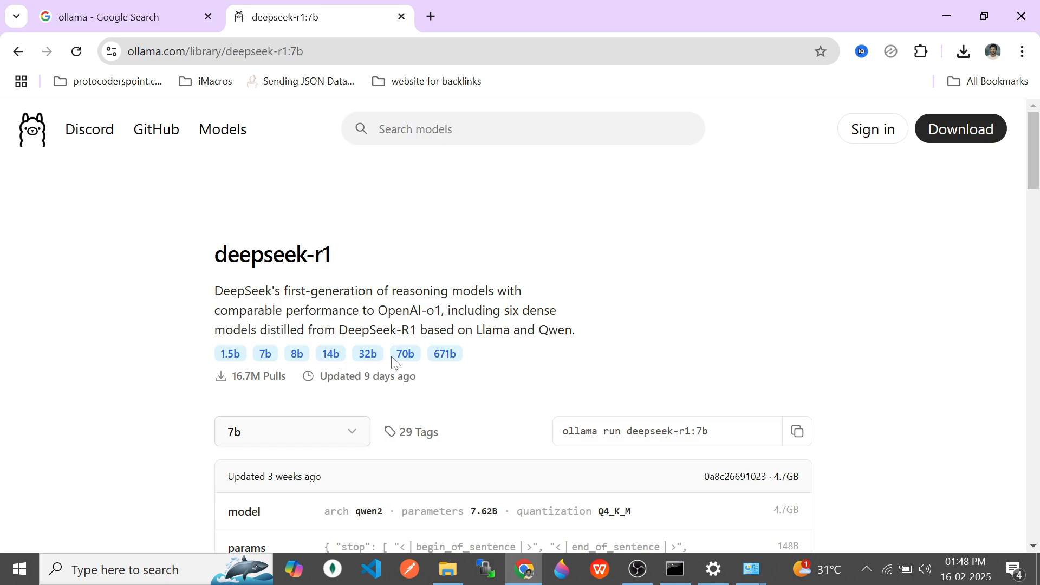
{"action": "left_click", "coordinate": [673, 569]}
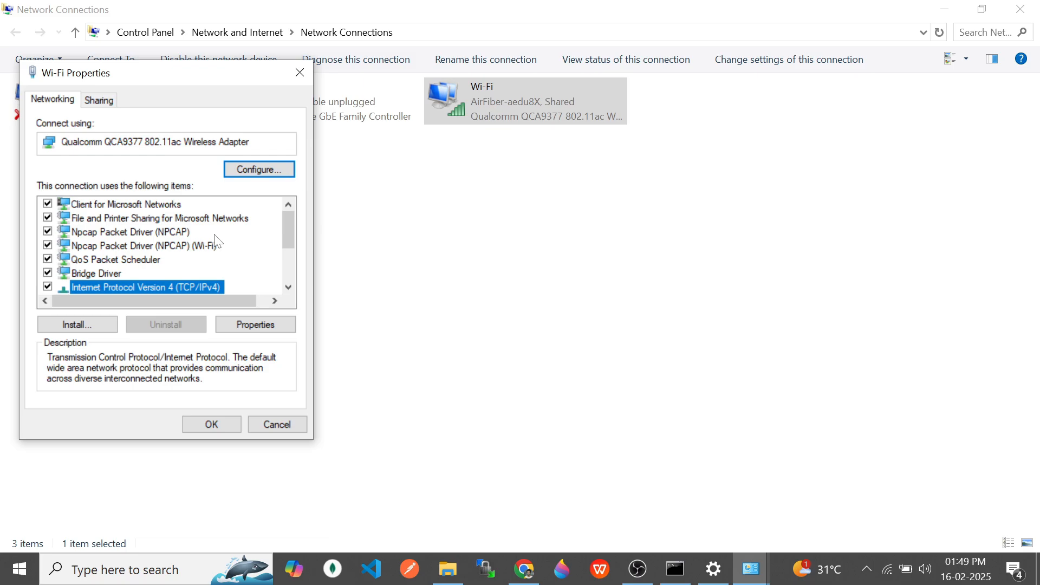
{"action": "scroll", "scroll_direction": "down", "scroll_amount": 3}
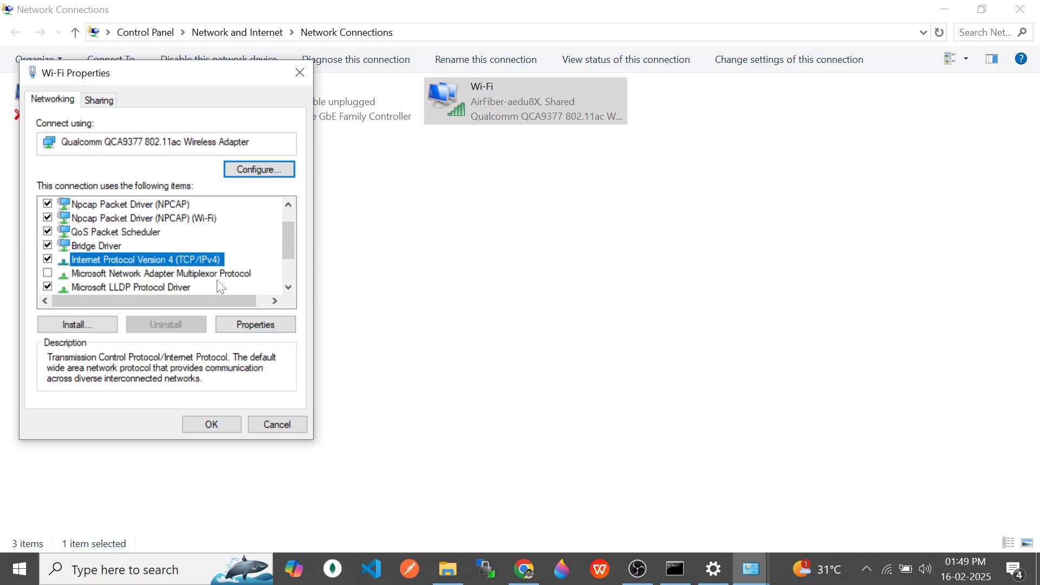
{"action": "left_click", "coordinate": [256, 324]}
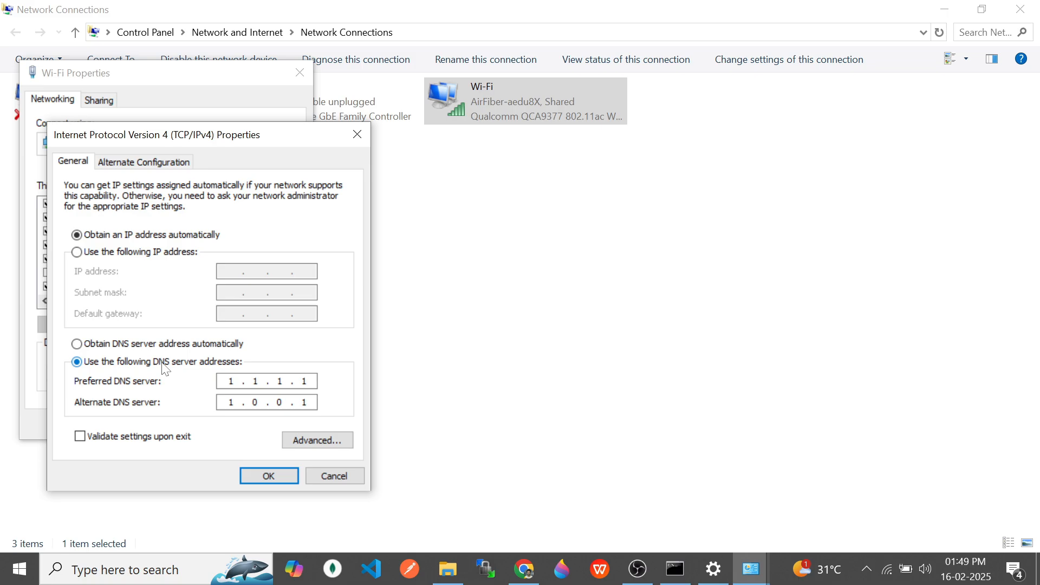
{"action": "mouse_move", "coordinate": [193, 369]}
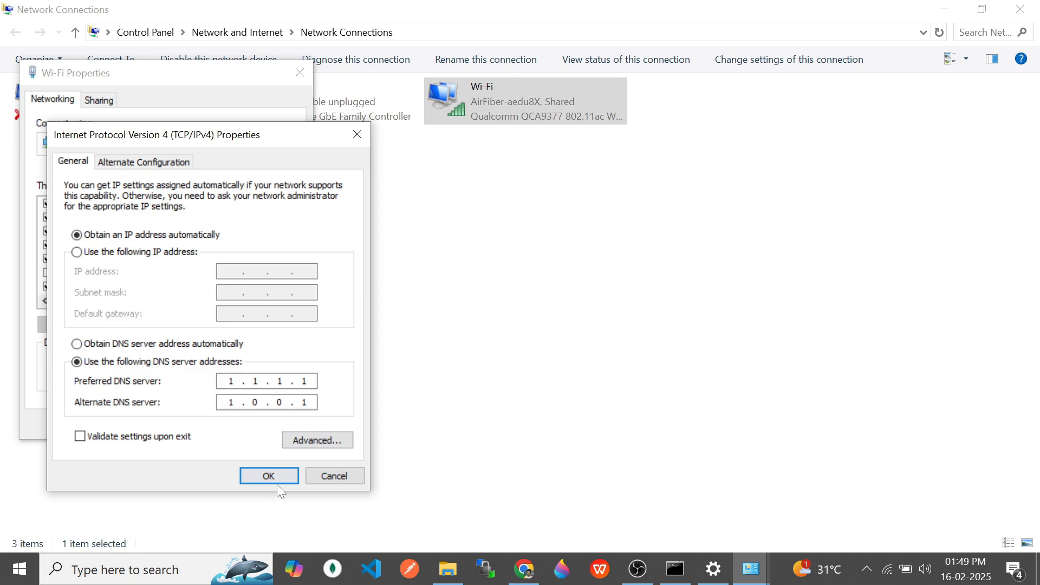
{"action": "left_click", "coordinate": [268, 476]}
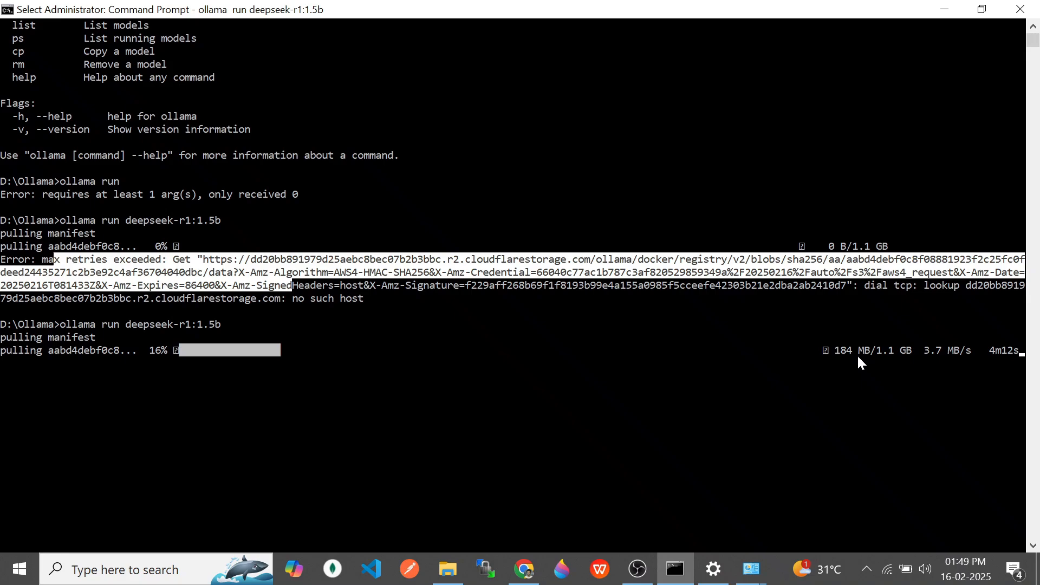
{"action": "mouse_move", "coordinate": [583, 371]}
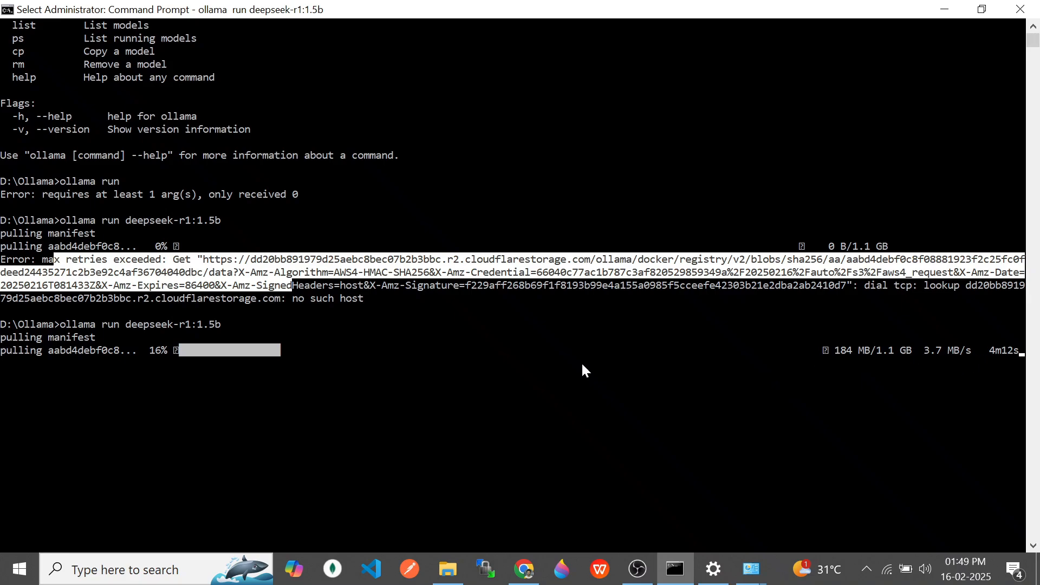
{"action": "mouse_move", "coordinate": [171, 361]}
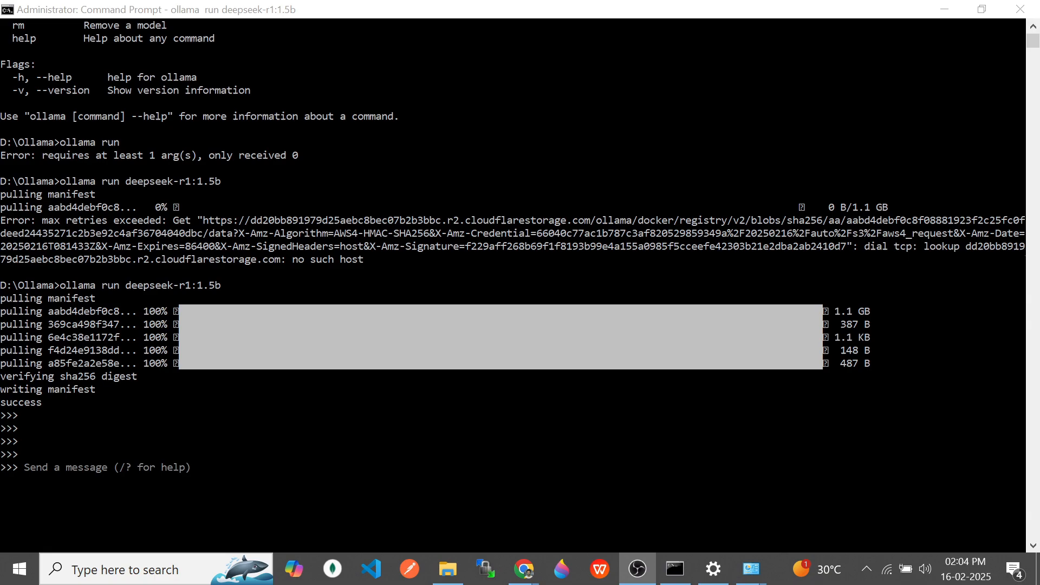
{"action": "mouse_move", "coordinate": [405, 275]}
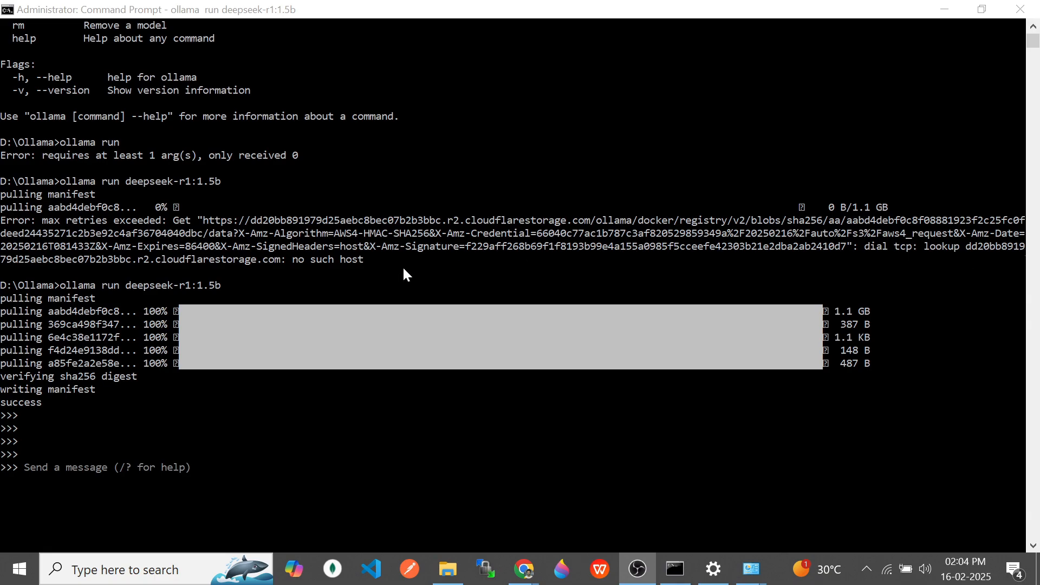
{"action": "mouse_move", "coordinate": [98, 294]}
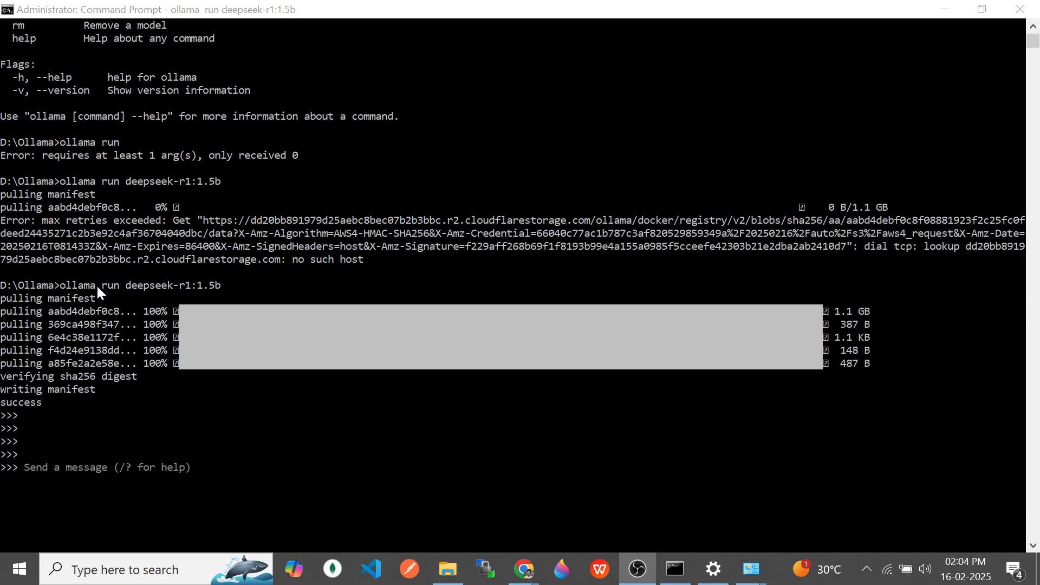
{"action": "mouse_move", "coordinate": [206, 292]}
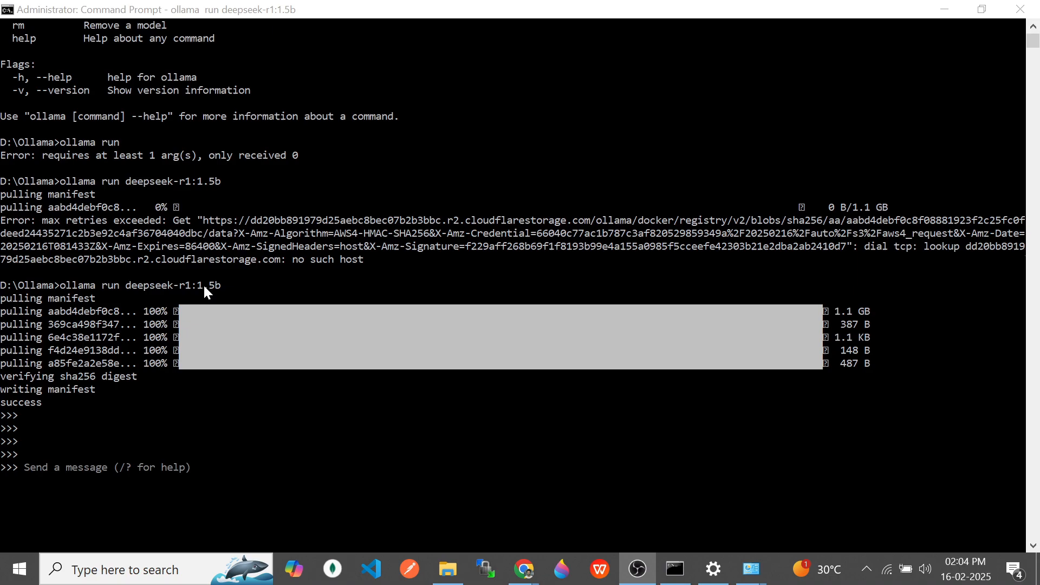
{"action": "mouse_move", "coordinate": [33, 477]}
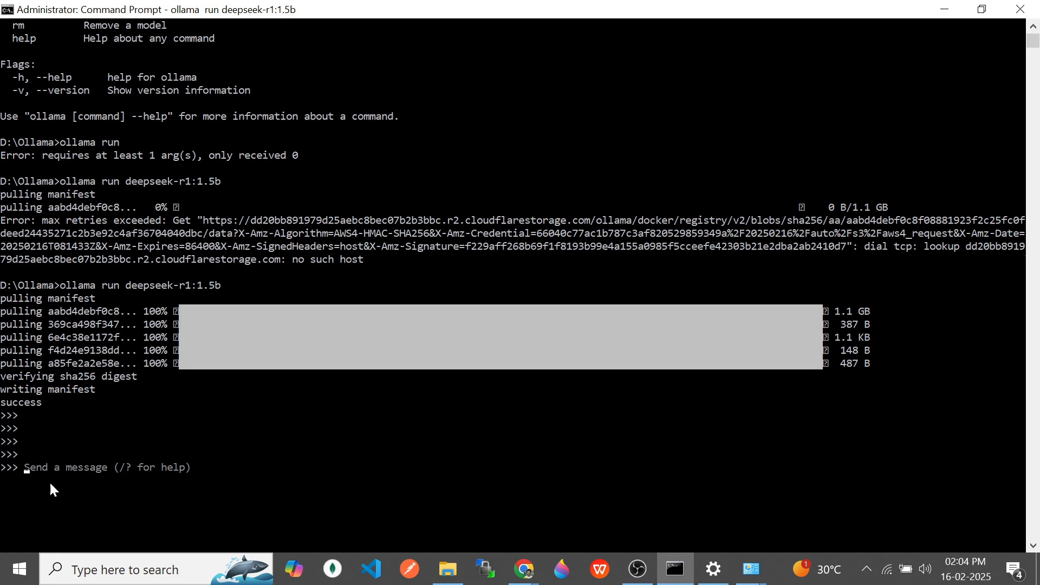
Step: Send 'Hello' to deepseek-r1:1.5b at the >>> prompt
{"action": "type", "text": "Hello"}
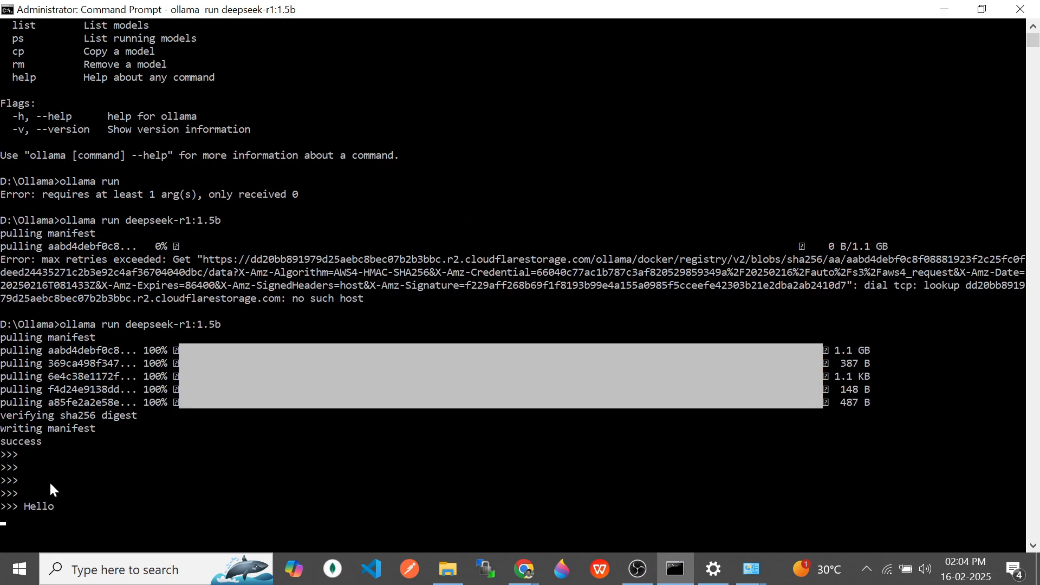
{"action": "mouse_move", "coordinate": [209, 148]}
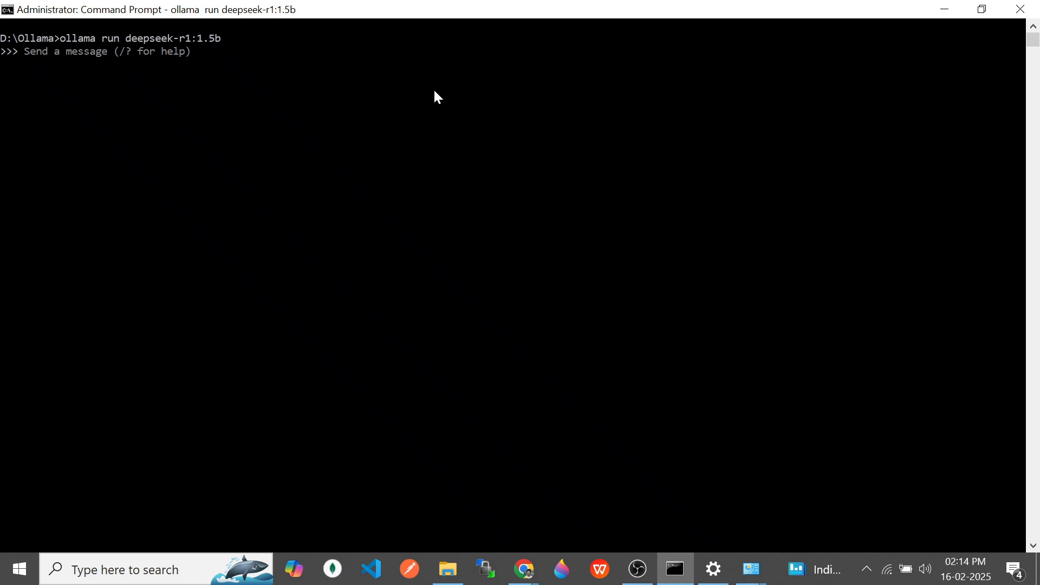
Step: Enter 'Write a Program to print fibonicci series 1 - 10 in javascript' at the prompt
{"action": "type", "text": "Write a"}
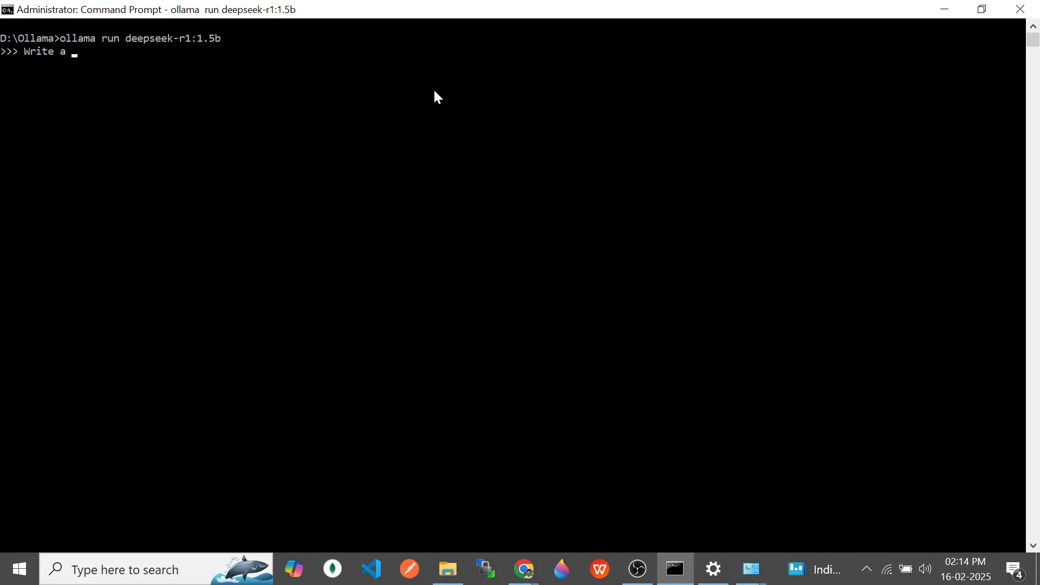
{"action": "type", "text": "Program to print"}
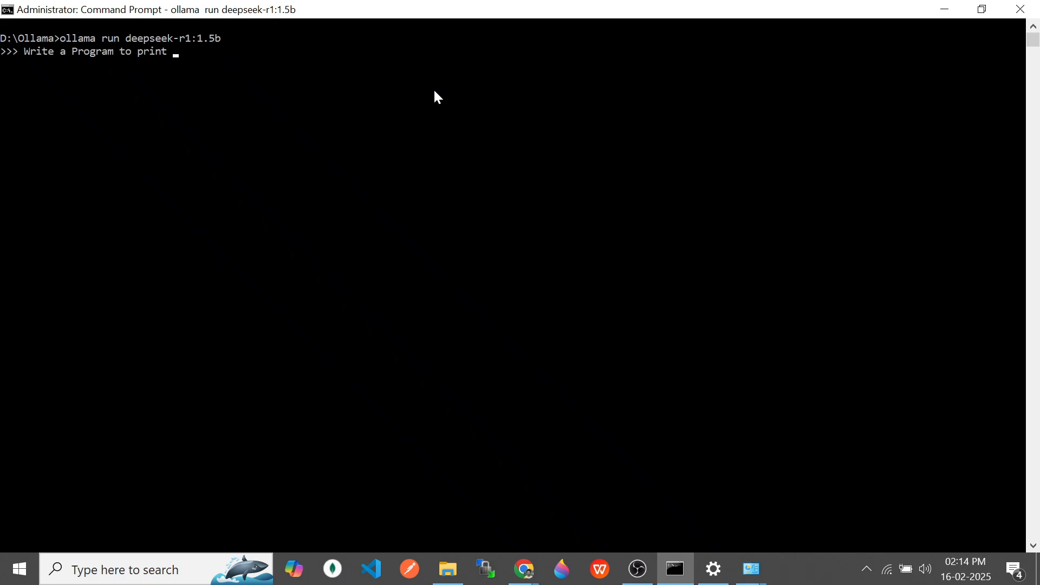
{"action": "type", "text": "fibonicci series 1"}
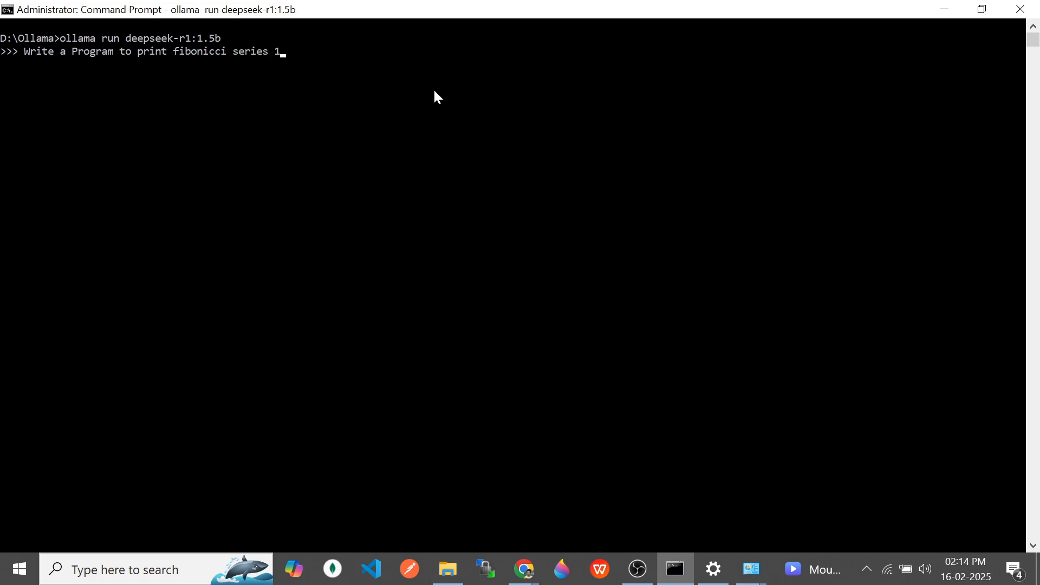
{"action": "type", "text": "- 10"}
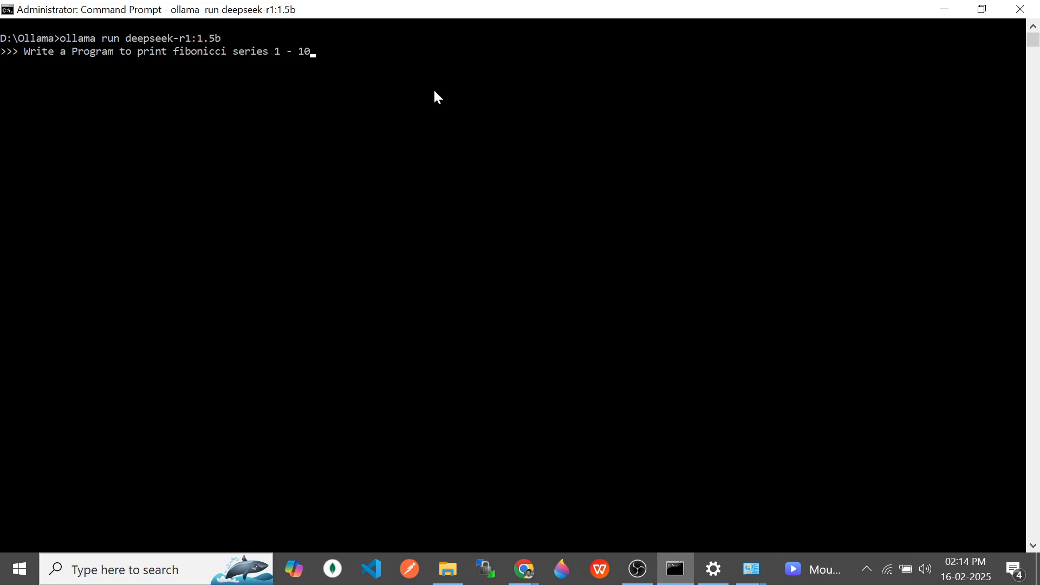
{"action": "type", "text": "in j"}
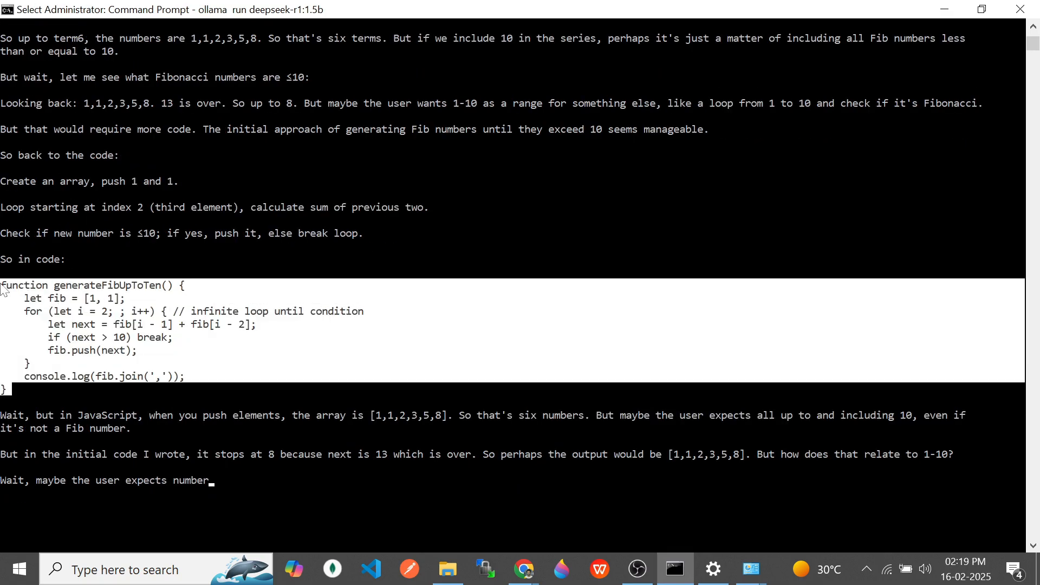
{"action": "mouse_move", "coordinate": [138, 385]}
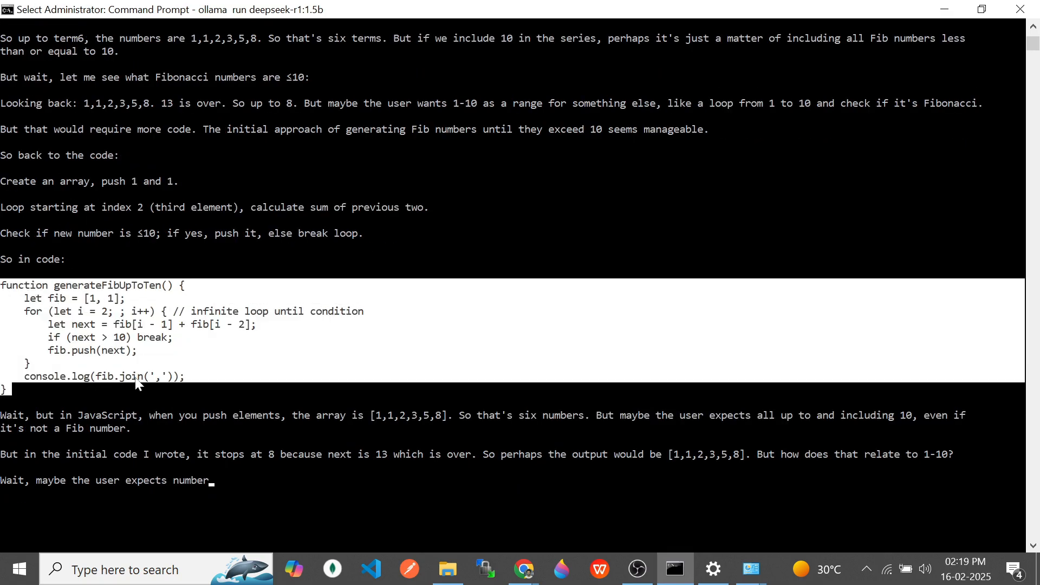
{"action": "mouse_move", "coordinate": [90, 386]}
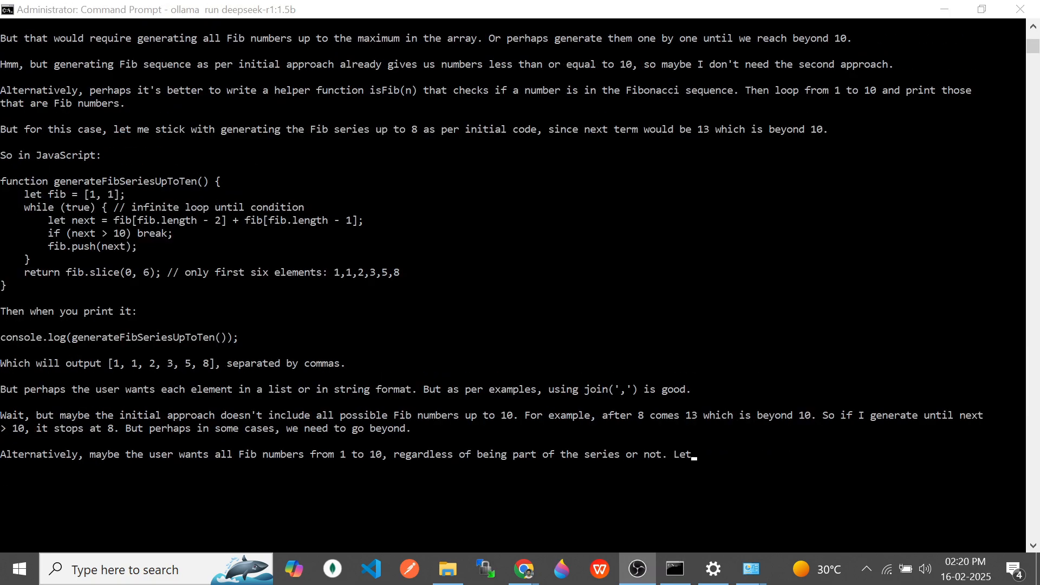
Step: Scroll through the streamed reasoning and the generateFibSeriesUpToTen JavaScript answer
{"action": "scroll", "scroll_direction": "down", "scroll_amount": 3}
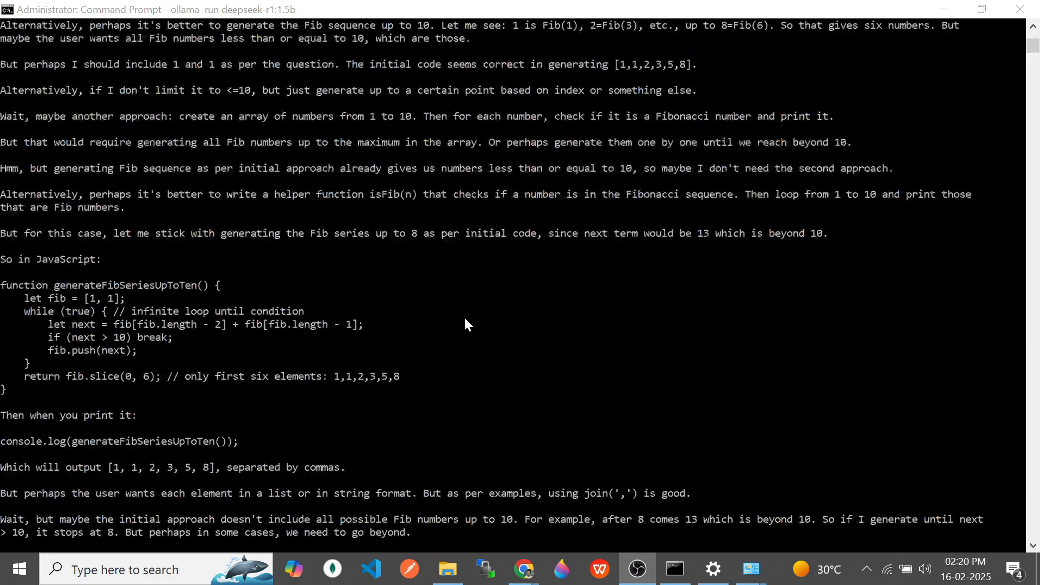
{"action": "scroll", "scroll_direction": "down", "scroll_amount": 3}
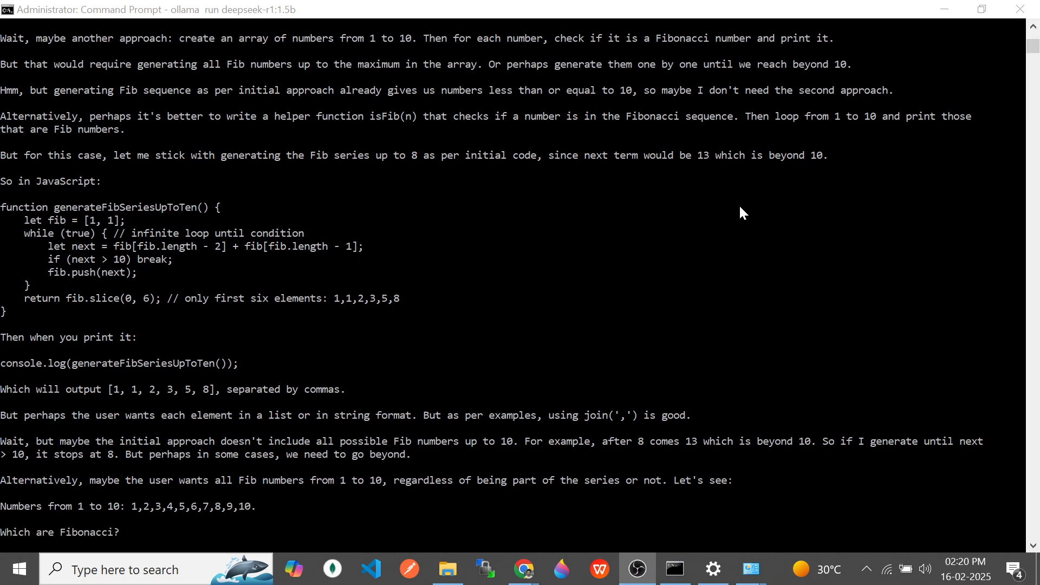
{"action": "scroll", "scroll_direction": "down", "scroll_amount": 3}
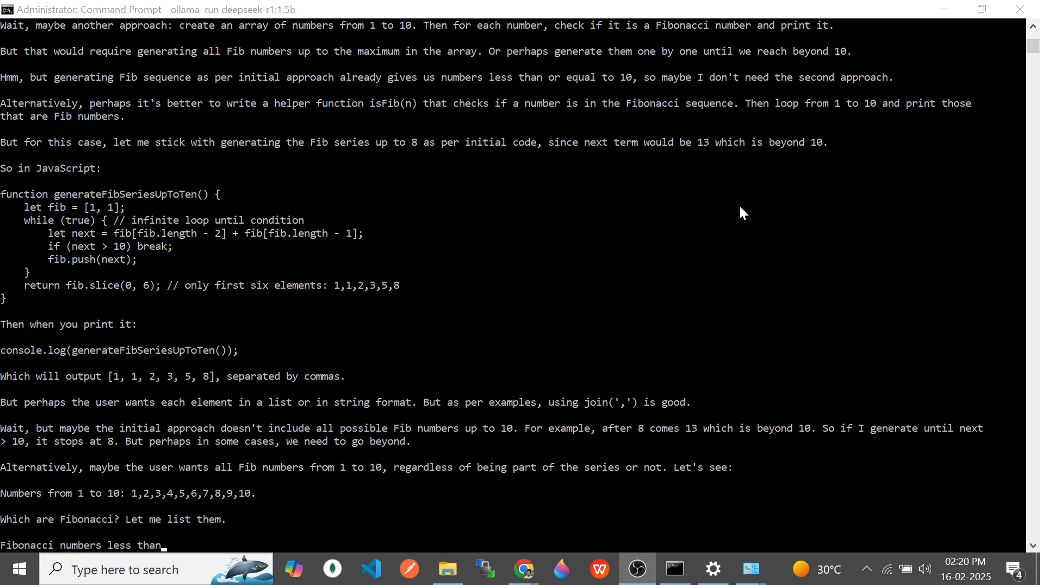